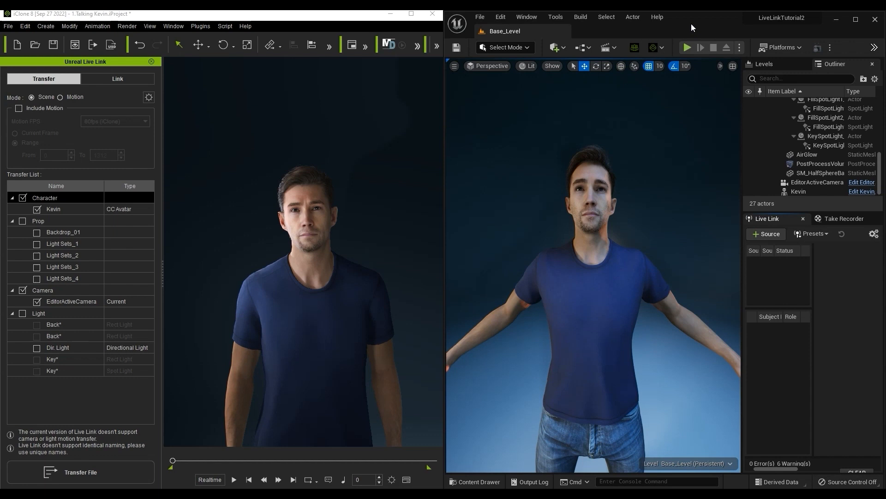
{"action": "mouse_move", "coordinate": [681, 35]}
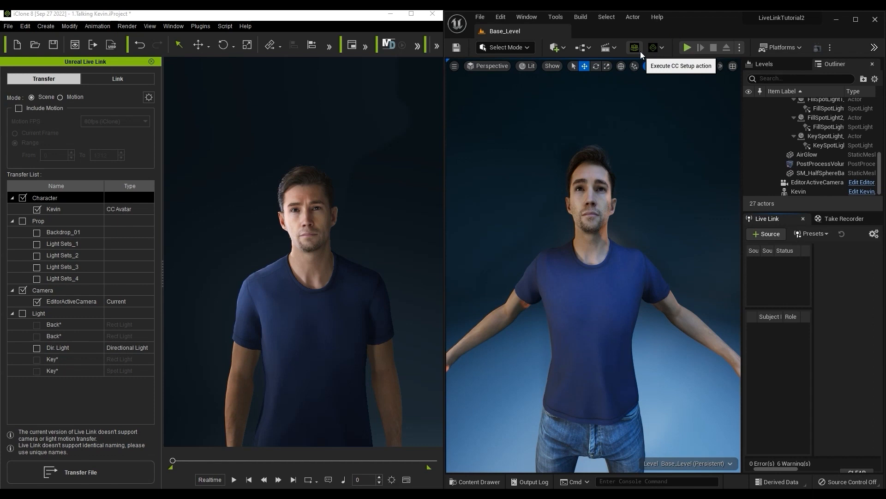
{"action": "mouse_move", "coordinate": [653, 47]}
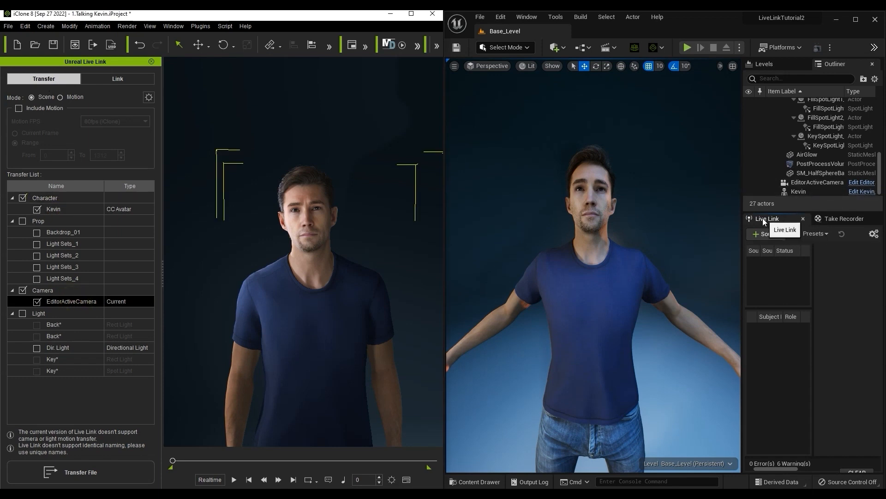
Step: Activate the iClone Unreal Live Link so Kevin streams to Unreal, then go to the Animation menu
{"action": "left_click", "coordinate": [766, 234]}
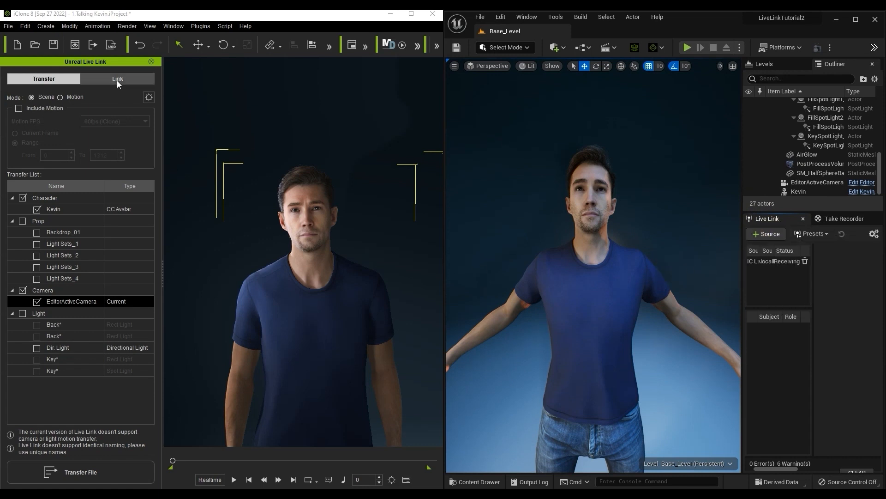
{"action": "left_click", "coordinate": [117, 78]}
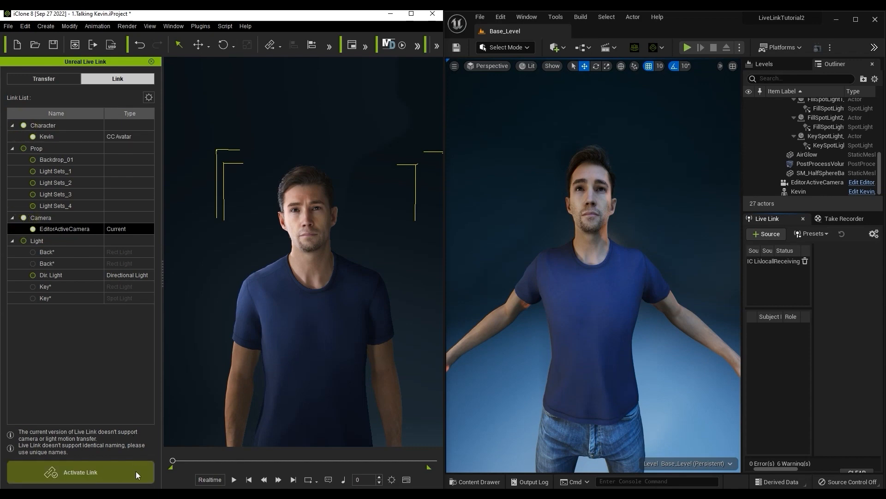
{"action": "left_click", "coordinate": [80, 472]}
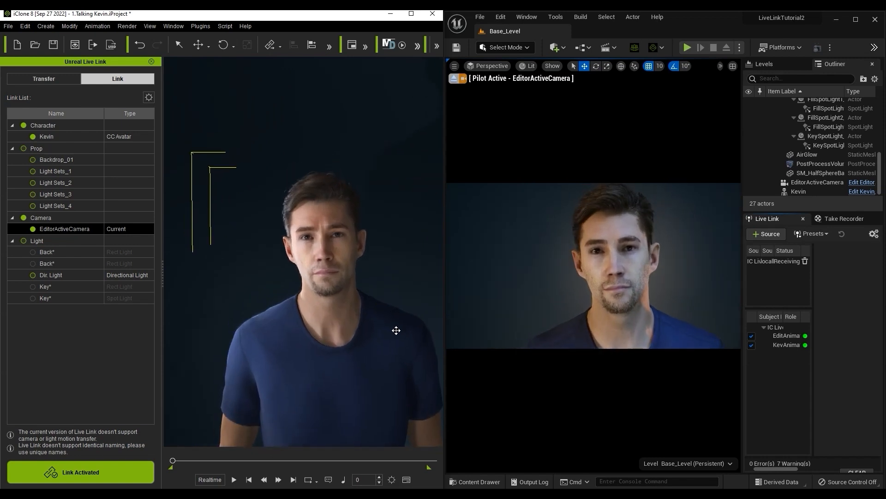
{"action": "left_click", "coordinate": [97, 25]}
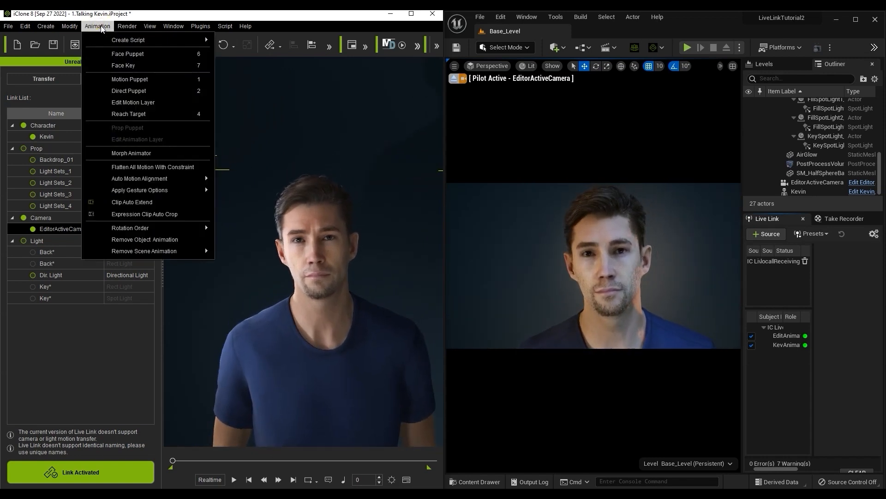
{"action": "left_click", "coordinate": [127, 53]}
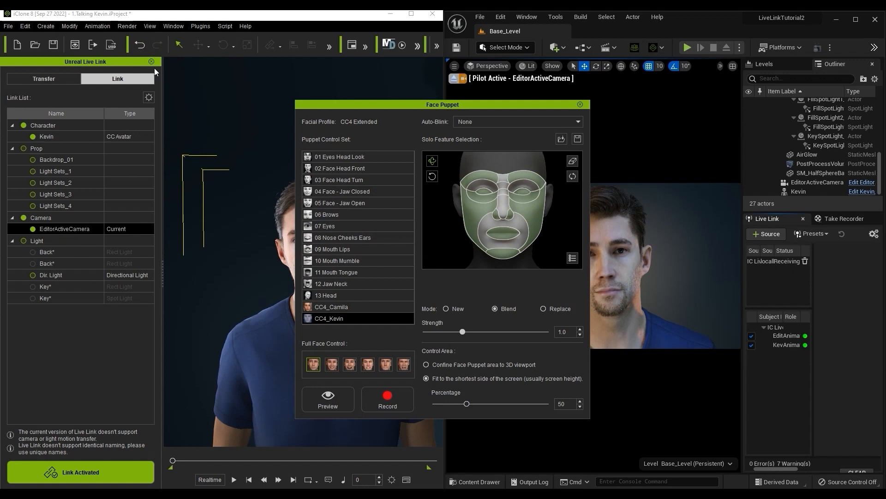
{"action": "left_click_drag", "start_coordinate": [443, 104], "coordinate": [100, 105]}
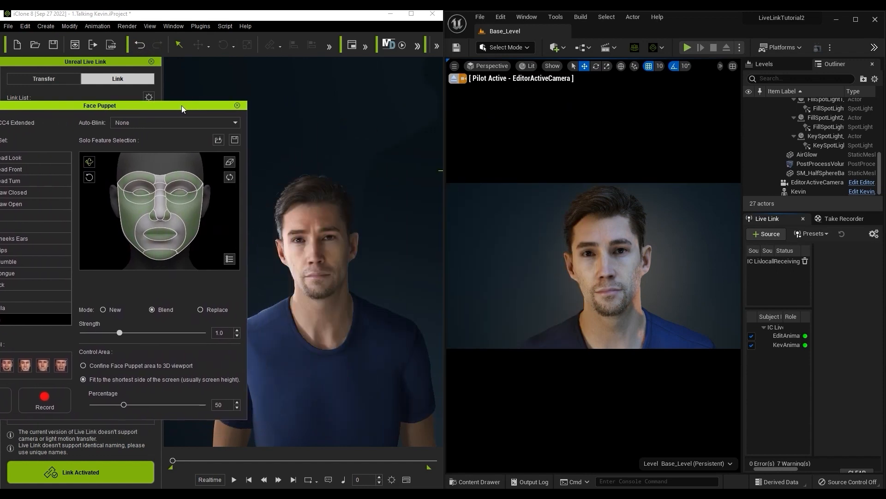
{"action": "left_click", "coordinate": [45, 399]}
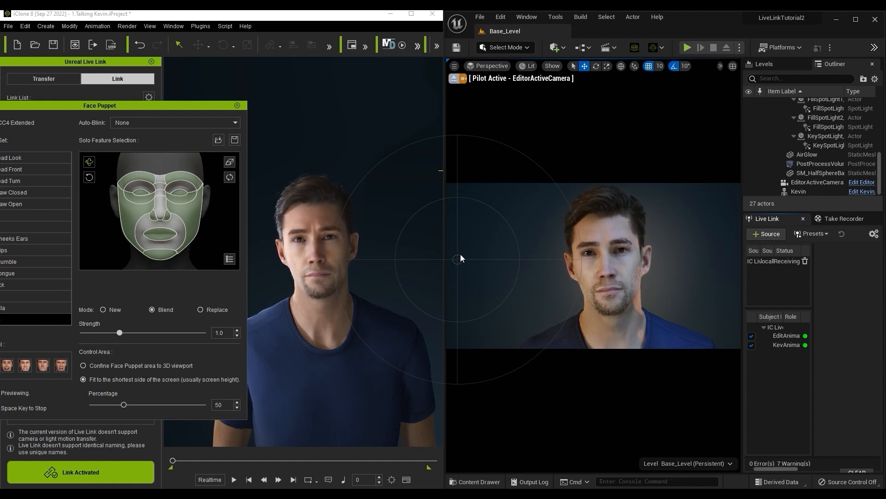
{"action": "left_click", "coordinate": [237, 105]}
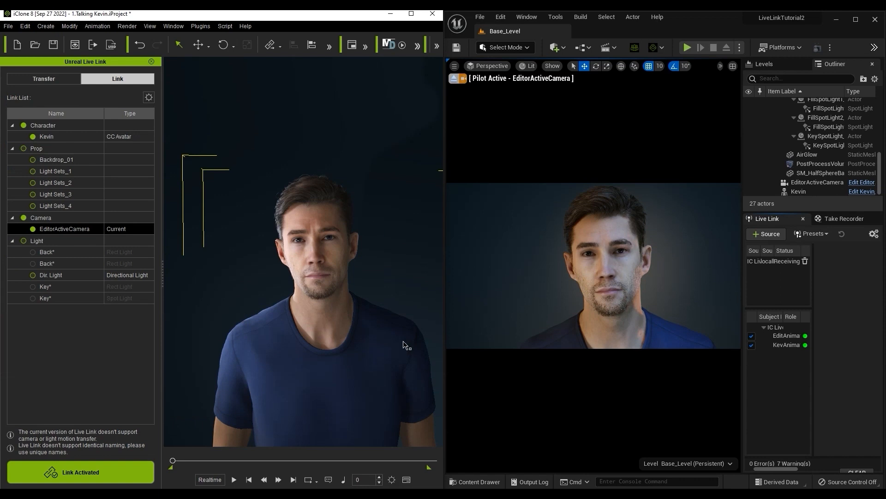
{"action": "left_click", "coordinate": [234, 479]}
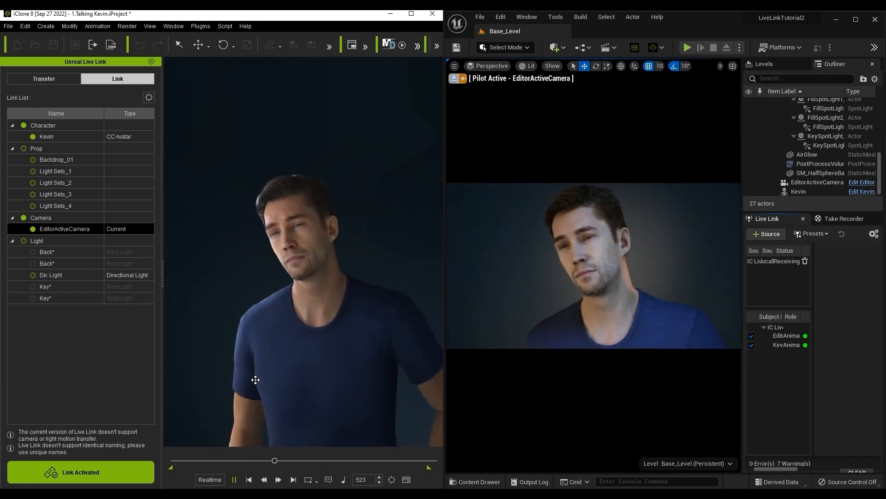
{"action": "left_click", "coordinate": [248, 480]}
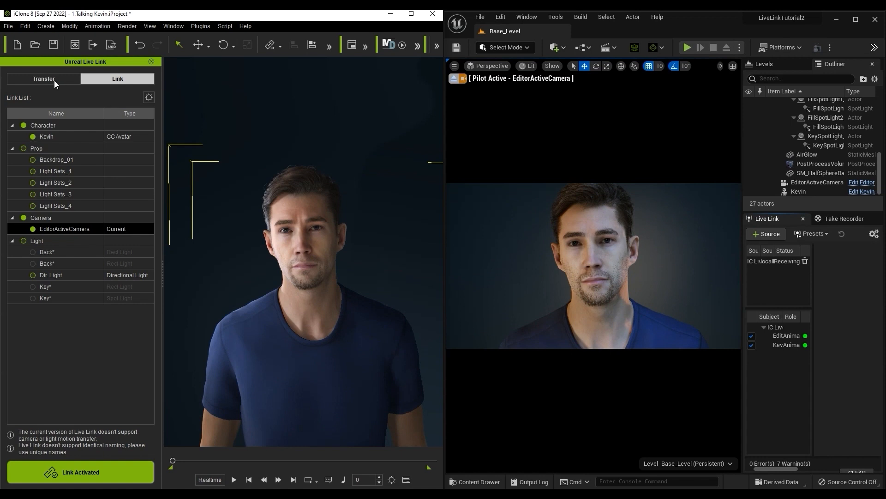
{"action": "left_click", "coordinate": [44, 79]}
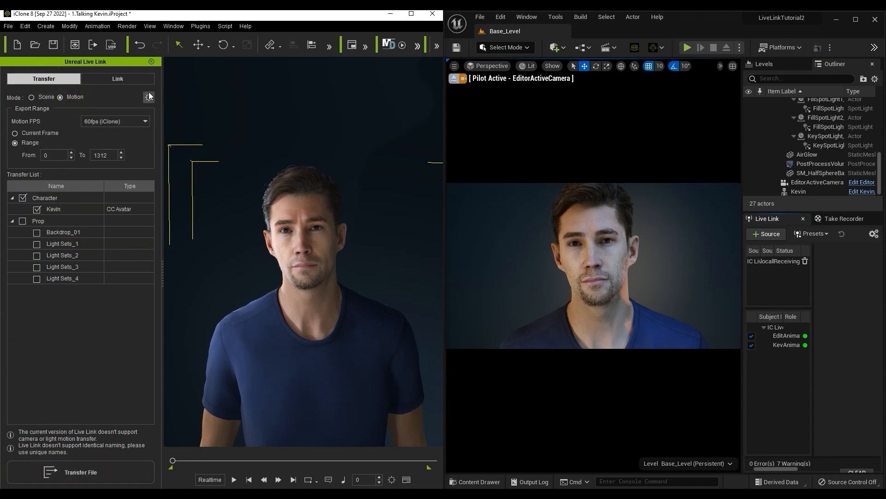
{"action": "left_click", "coordinate": [118, 79]}
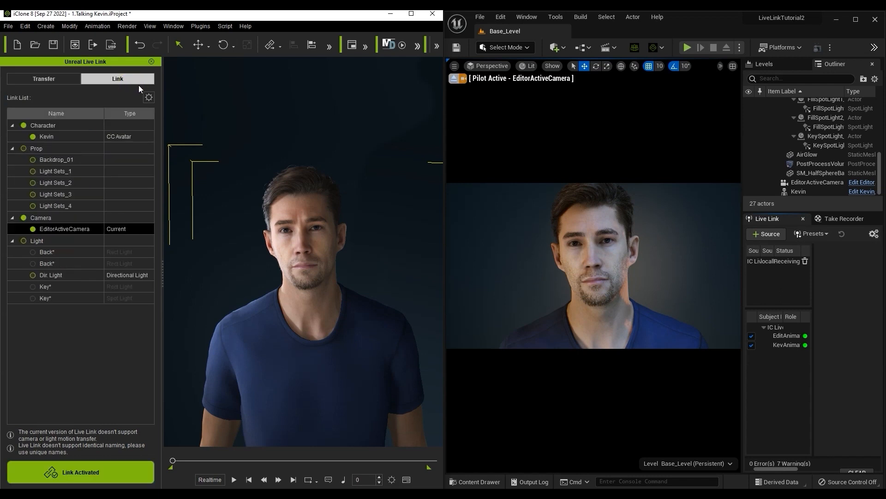
Step: Bring up Take Recorder from Window > Cinematics, add Kevin as a source and set 60 fps
{"action": "left_click", "coordinate": [525, 17]}
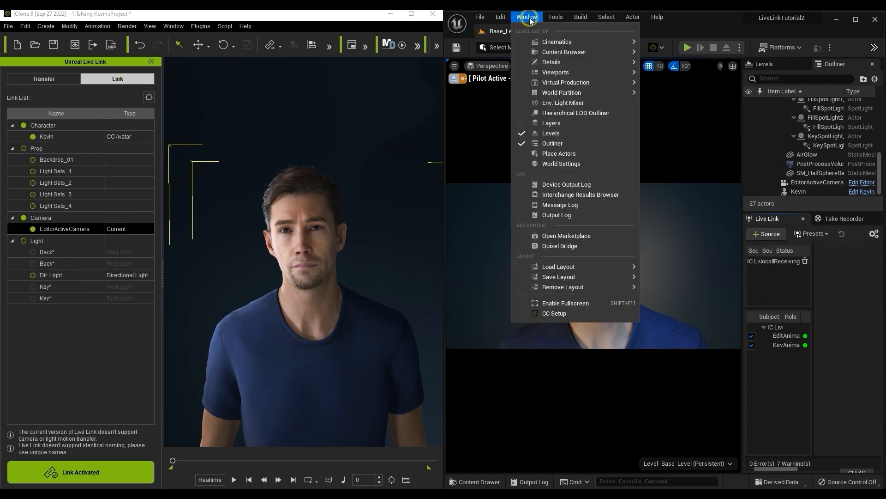
{"action": "mouse_move", "coordinate": [557, 42]}
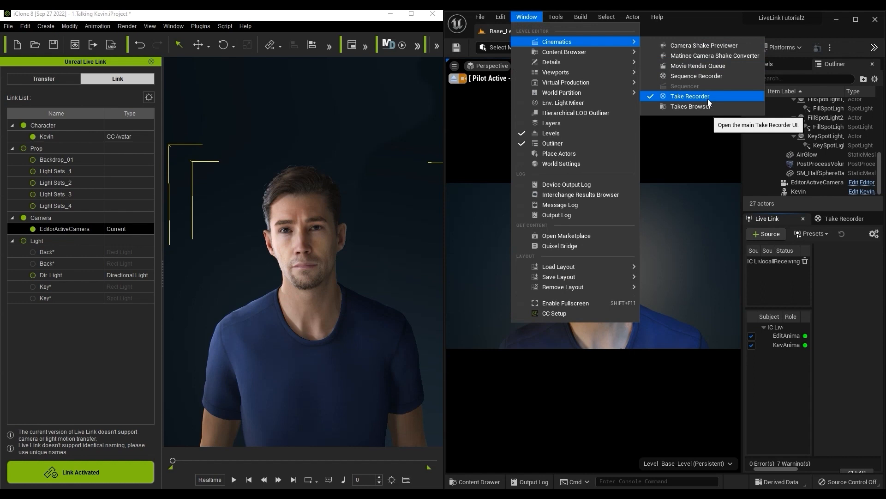
{"action": "left_click", "coordinate": [689, 95]}
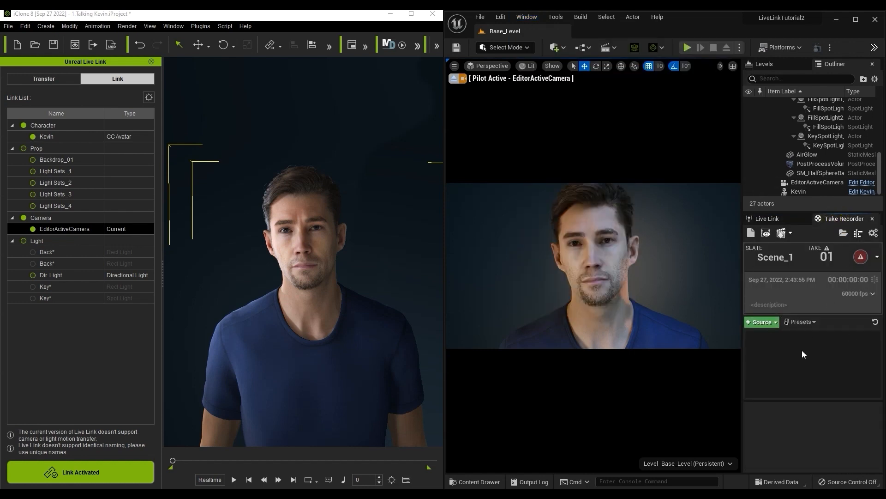
{"action": "left_click", "coordinate": [799, 191]}
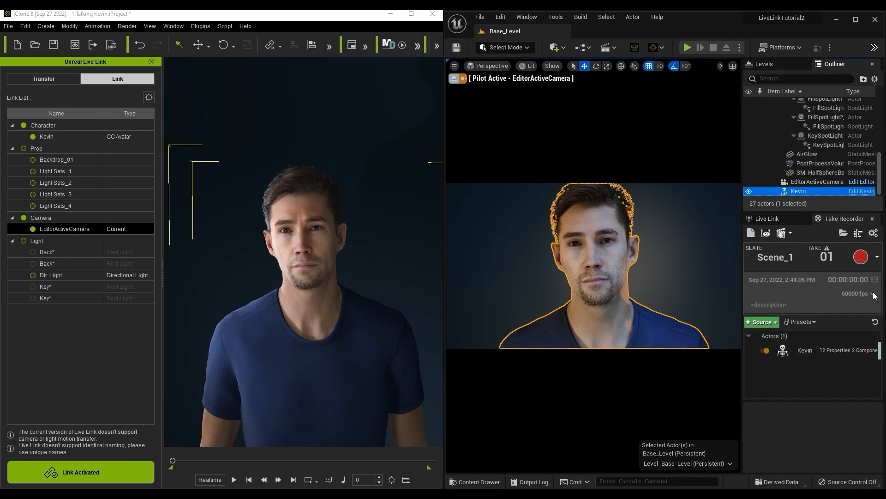
{"action": "left_click", "coordinate": [872, 293]}
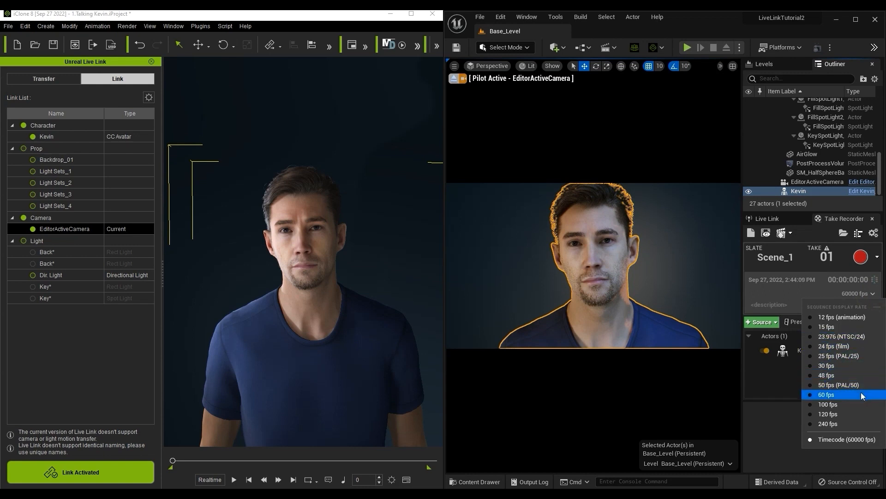
{"action": "left_click", "coordinate": [826, 394]}
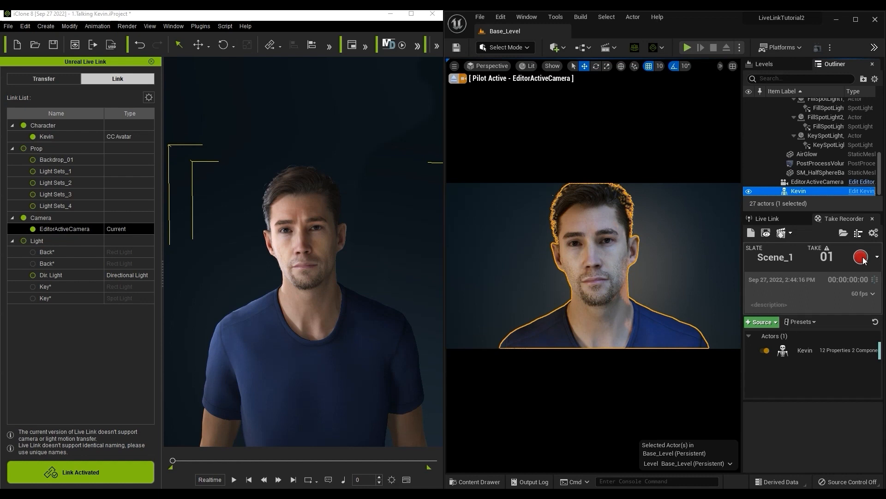
Step: Record a take of Kevin and play back the resulting Scene_1_01 sequence in Sequencer
{"action": "left_click", "coordinate": [860, 256]}
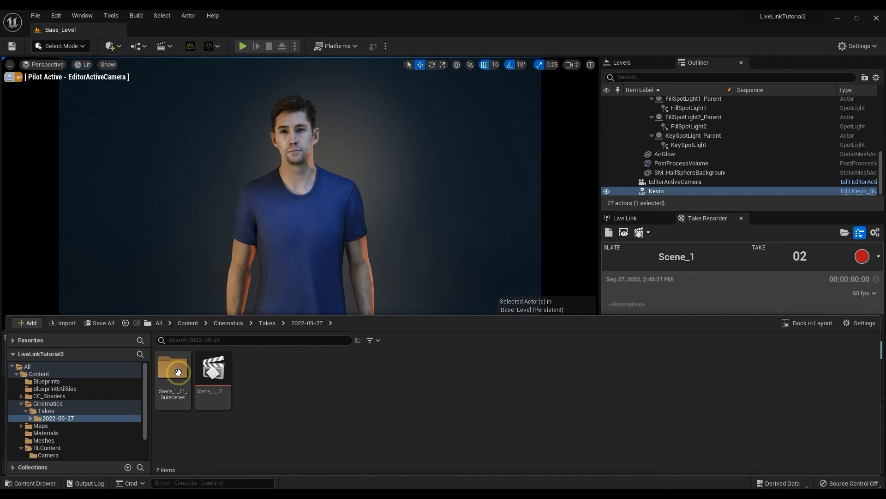
{"action": "double_click", "coordinate": [214, 369]}
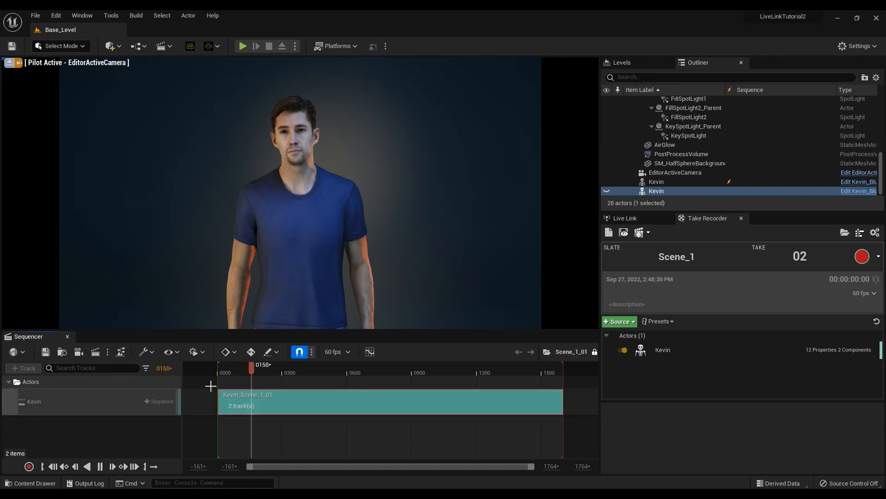
{"action": "left_click", "coordinate": [293, 372]}
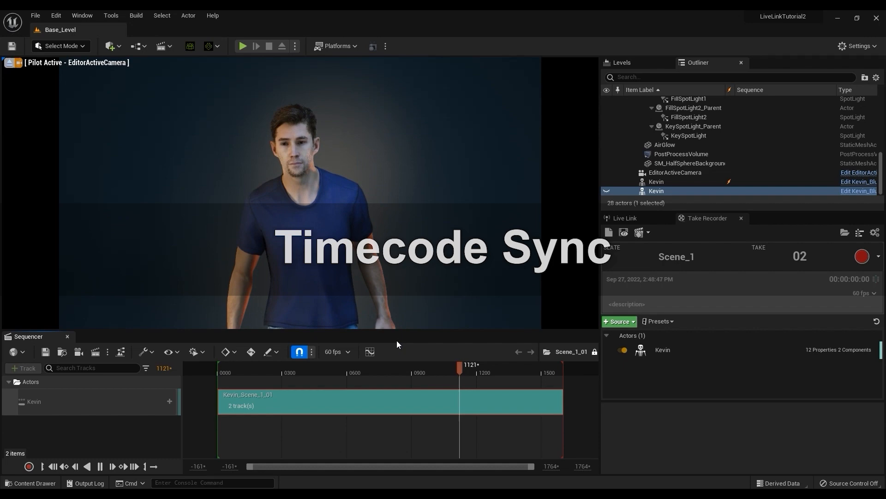
Step: Confirm in Edit > Plugins (search 'media fr') that Media Framework Utilities and Media IO Framework are enabled
{"action": "left_click", "coordinate": [55, 16]}
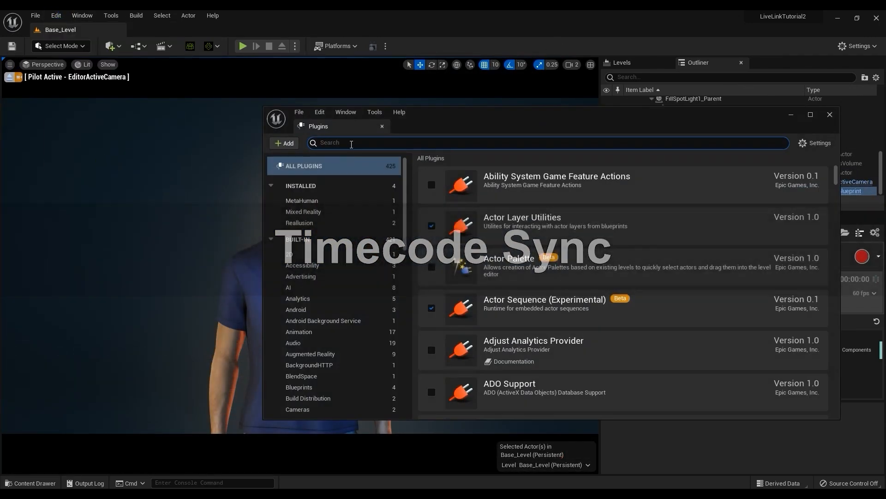
{"action": "type", "text": "media frame"}
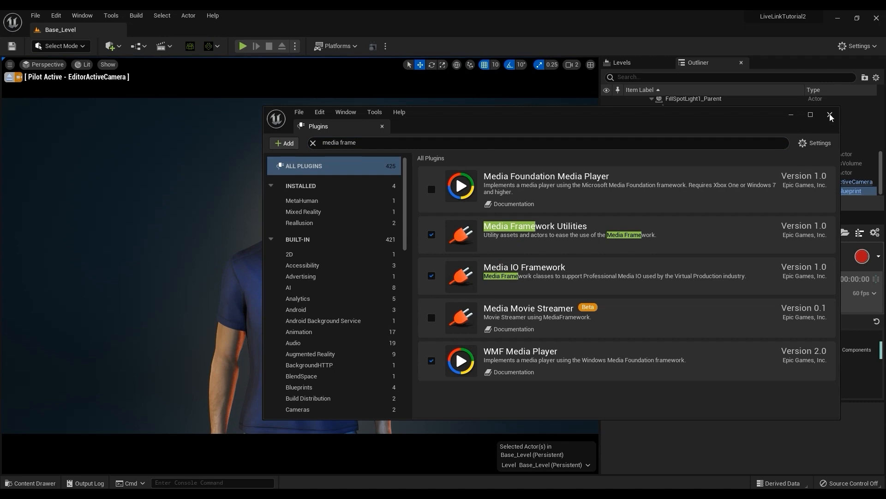
{"action": "left_click", "coordinate": [830, 114]}
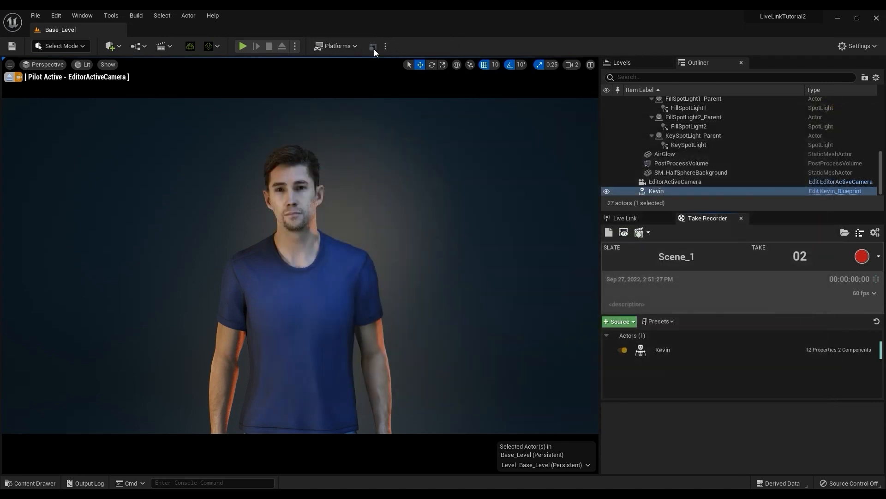
{"action": "mouse_move", "coordinate": [373, 46]}
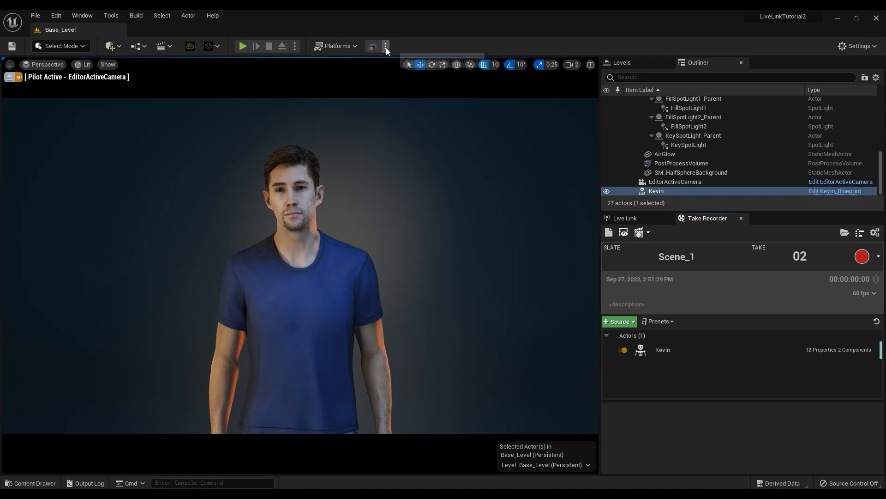
Step: Locate and open the MainMediaProfile asset from the Content Drawer
{"action": "left_click", "coordinate": [386, 46]}
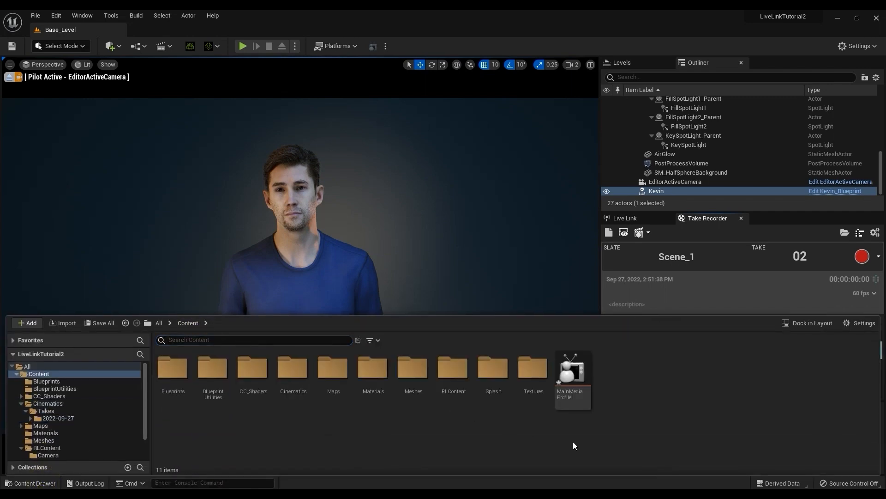
{"action": "double_click", "coordinate": [572, 369]}
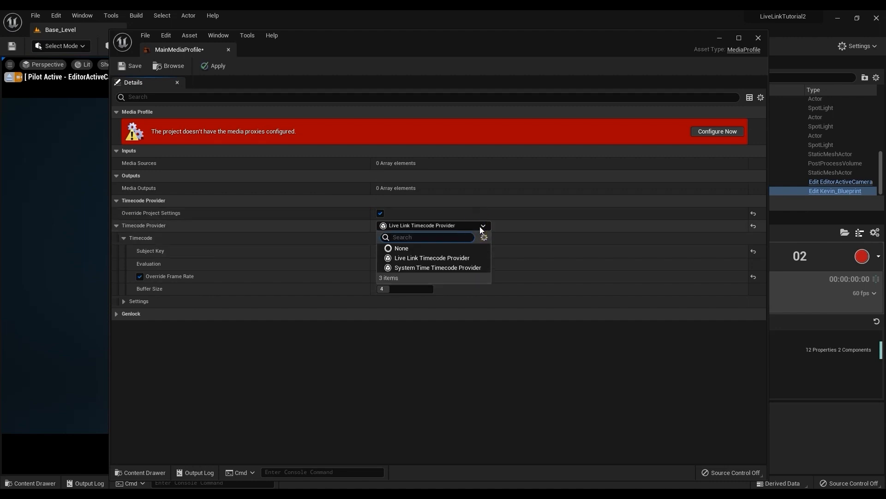
Step: Set Live Link timecode from subject Kevin, Latest evaluation, 60 fps override, then apply and close
{"action": "left_click", "coordinate": [431, 258]}
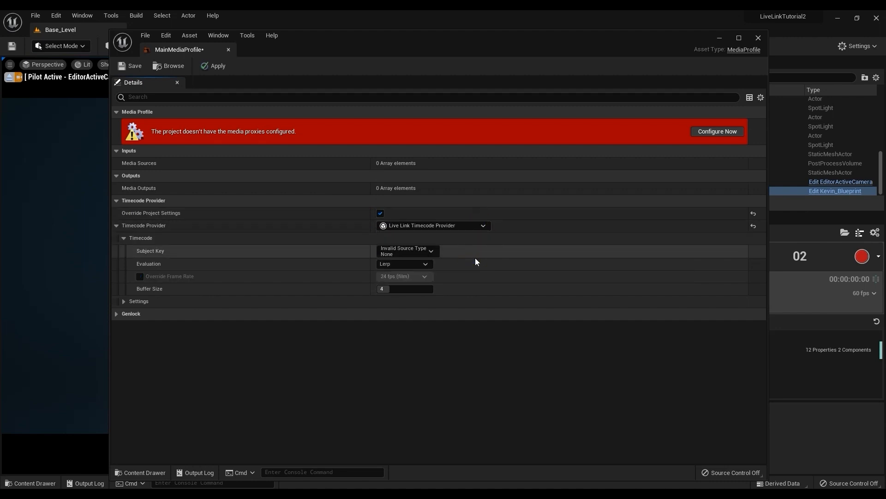
{"action": "left_click", "coordinate": [430, 250]}
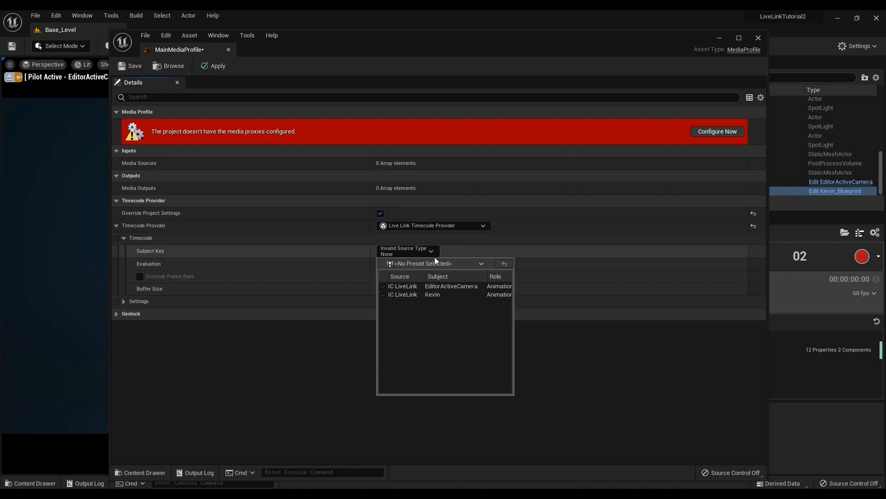
{"action": "mouse_move", "coordinate": [458, 299]}
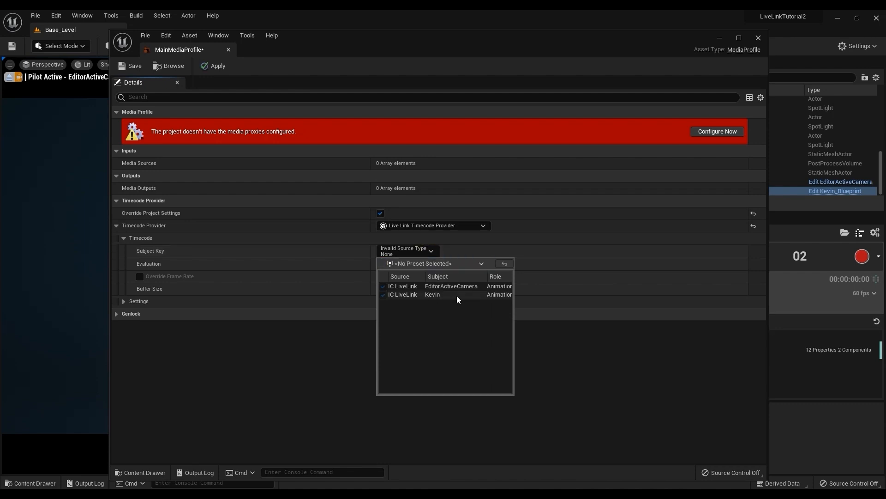
{"action": "left_click", "coordinate": [432, 293]}
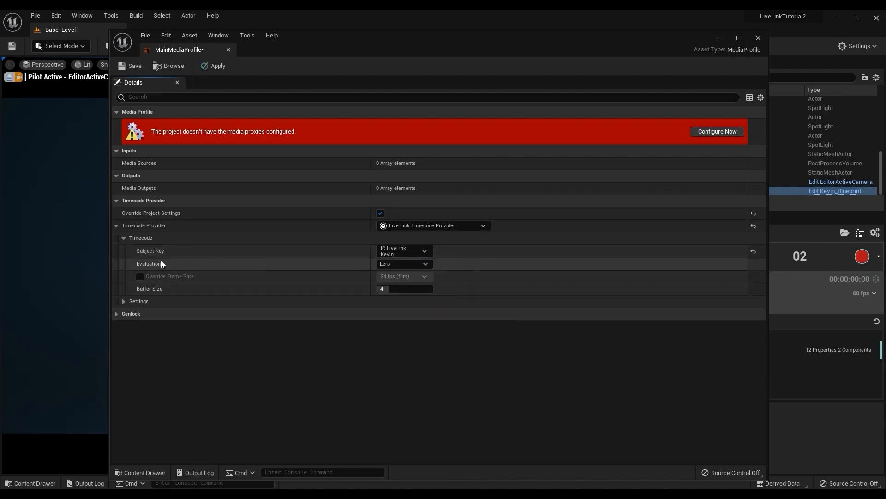
{"action": "left_click", "coordinate": [403, 263]}
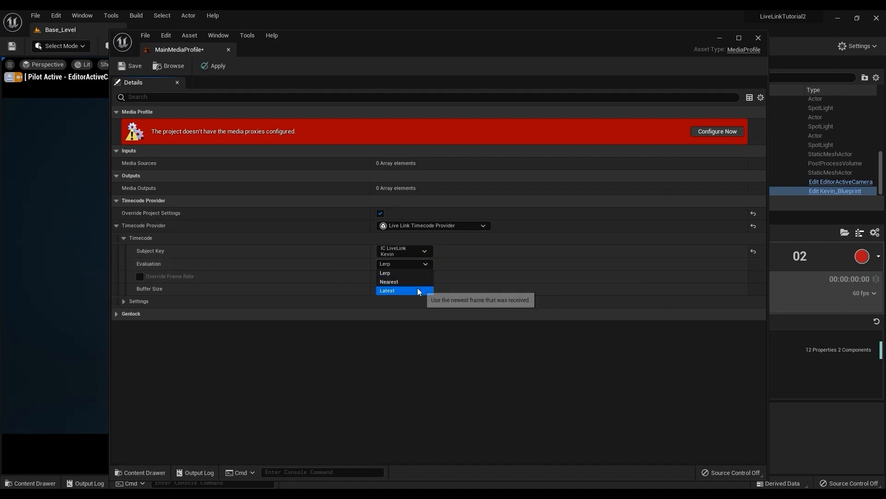
{"action": "left_click", "coordinate": [387, 290]}
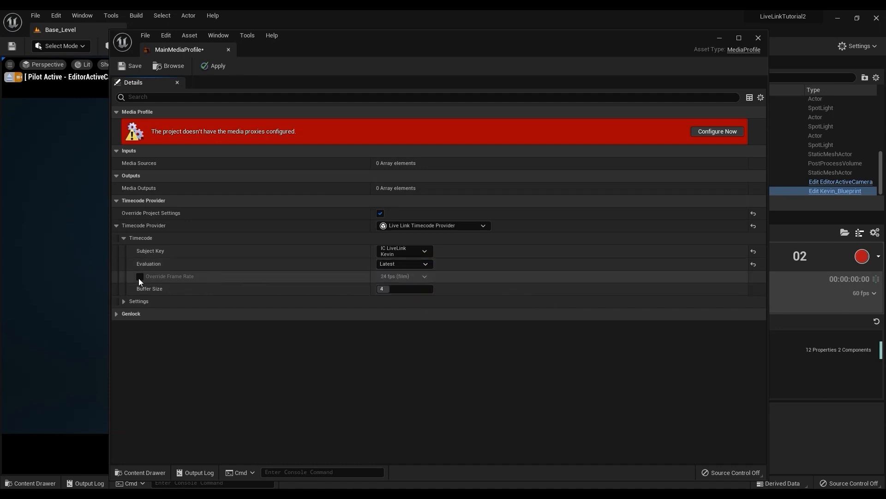
{"action": "left_click", "coordinate": [139, 276]}
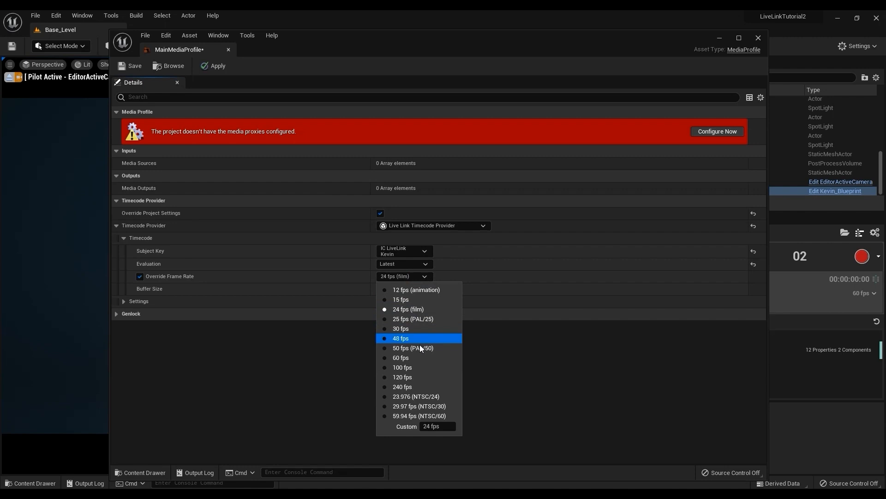
{"action": "left_click", "coordinate": [400, 357]}
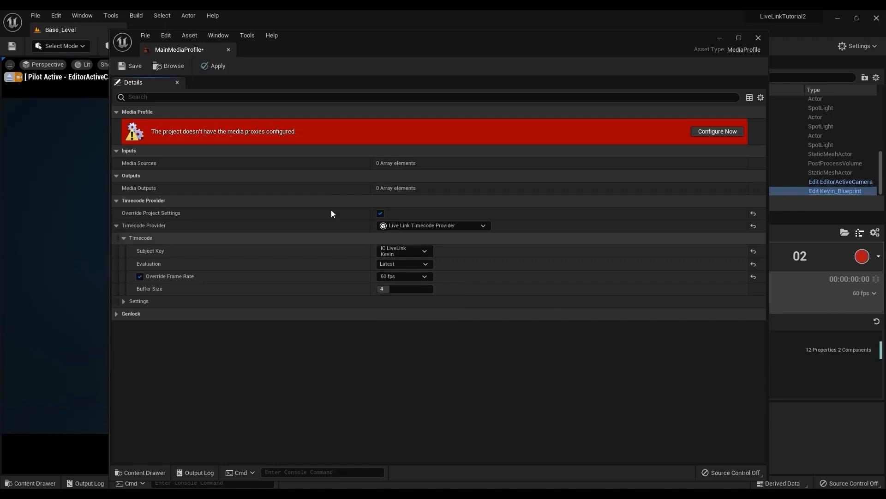
{"action": "left_click", "coordinate": [216, 66]}
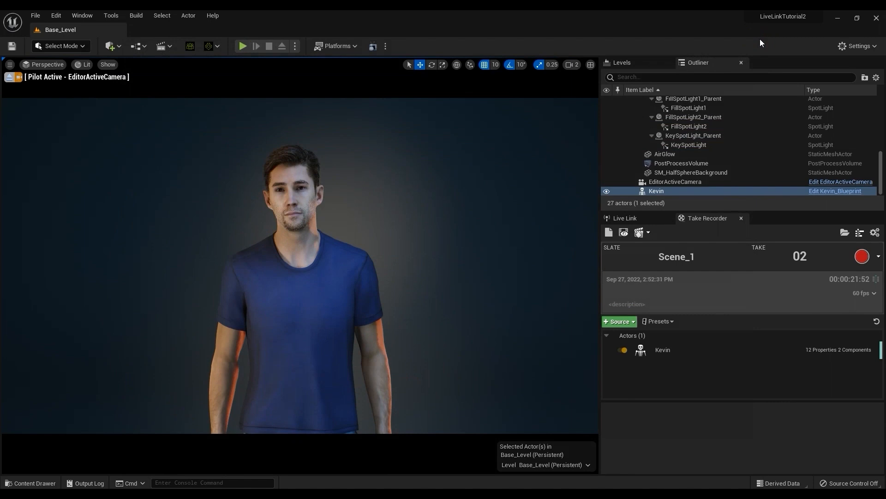
Step: Set the IC LiveLink source's Evaluation Mode to Timecode in the Live Link tab
{"action": "left_click", "coordinate": [625, 218]}
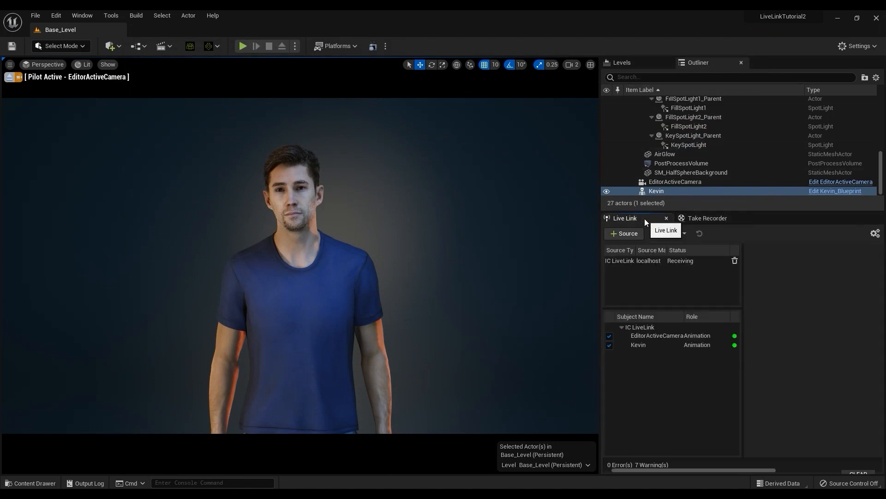
{"action": "left_click", "coordinate": [633, 260]}
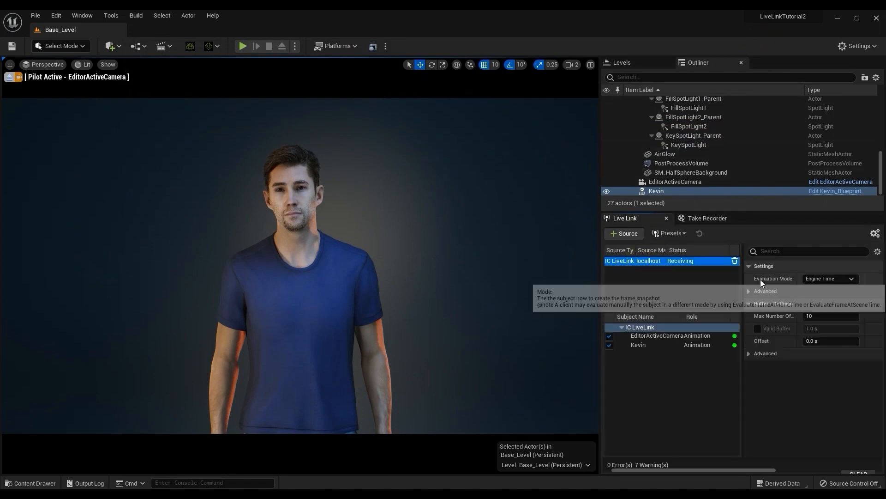
{"action": "left_click", "coordinate": [829, 278]}
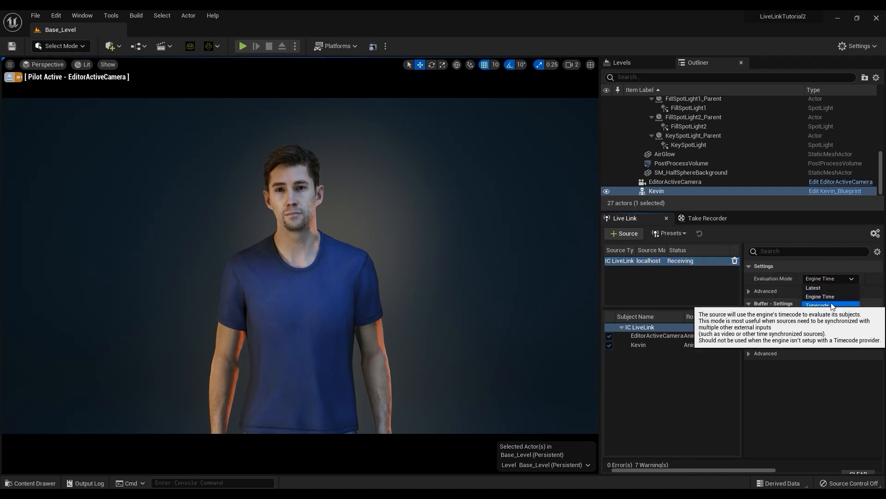
{"action": "left_click", "coordinate": [820, 305]}
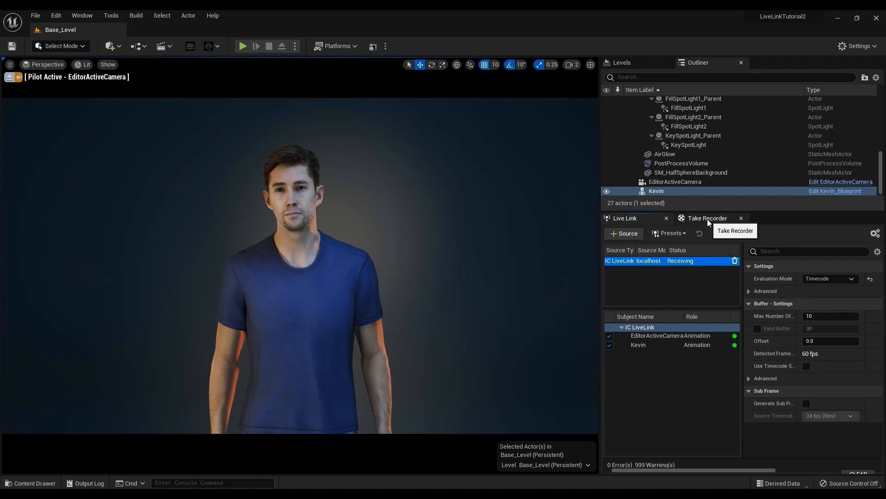
Step: Change Take Recorder's Recording Clock Source from Tick to Timecode
{"action": "left_click", "coordinate": [707, 218]}
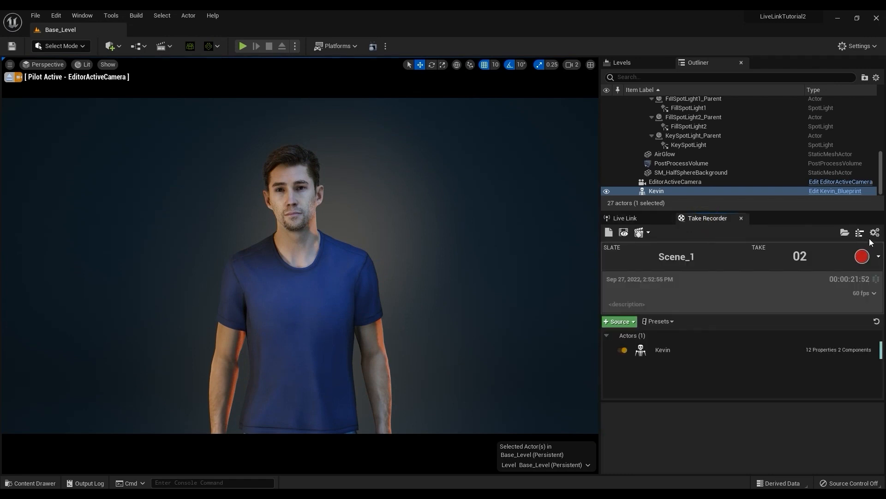
{"action": "left_click", "coordinate": [874, 232]}
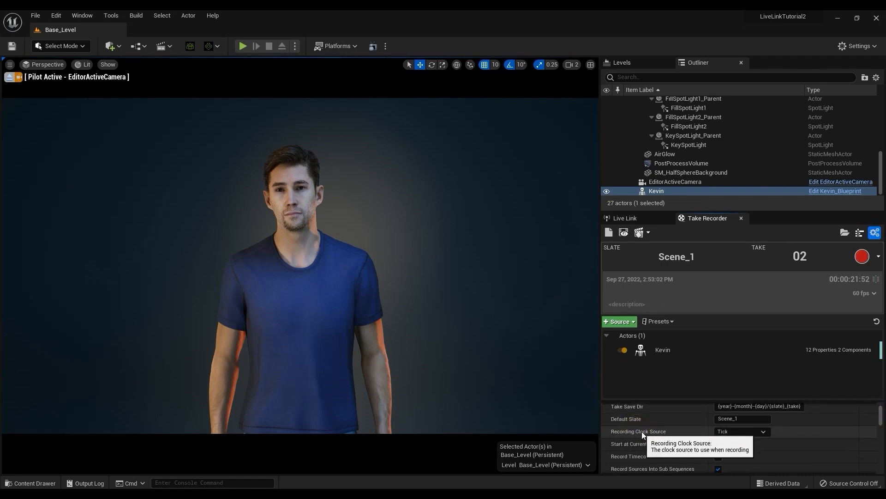
{"action": "left_click", "coordinate": [741, 432]}
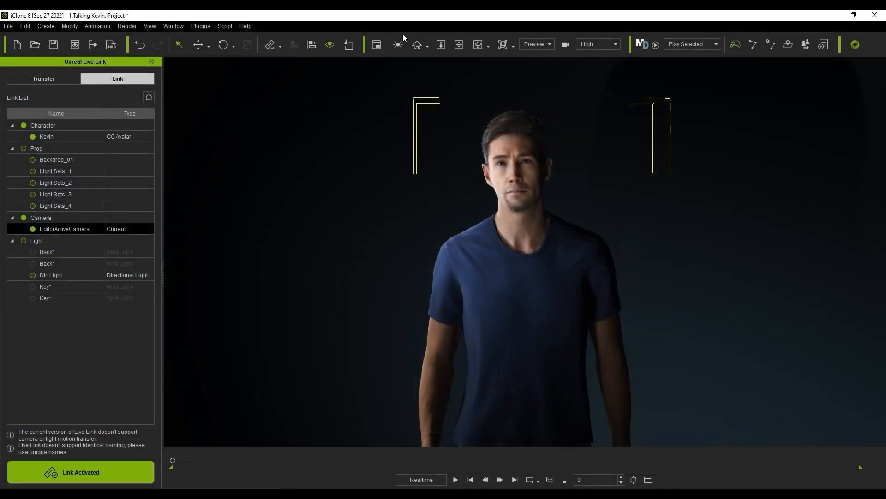
Step: In iClone Project Settings, keep 60 fps By Frame and set Time Unit to Time
{"action": "left_click", "coordinate": [24, 26]}
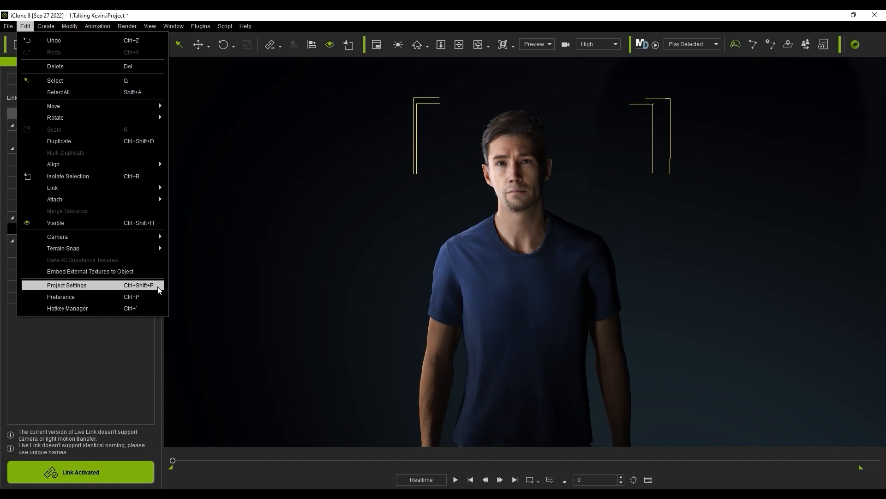
{"action": "left_click", "coordinate": [67, 286]}
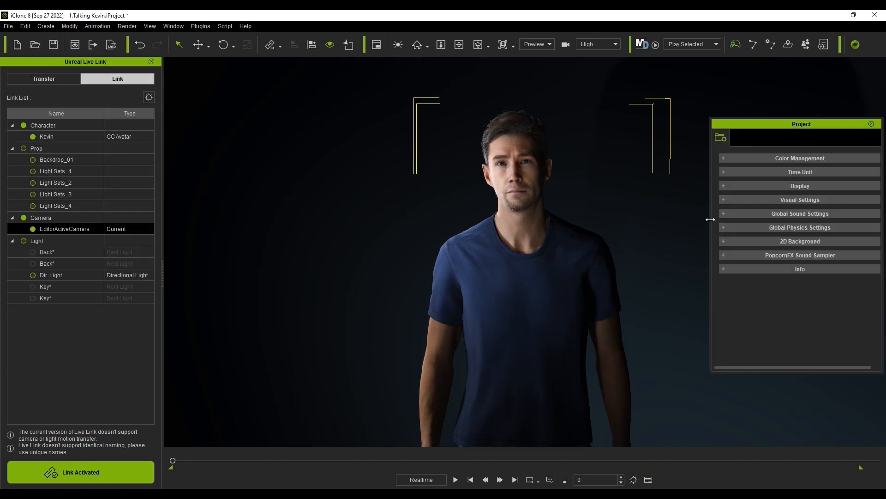
{"action": "left_click", "coordinate": [282, 172]}
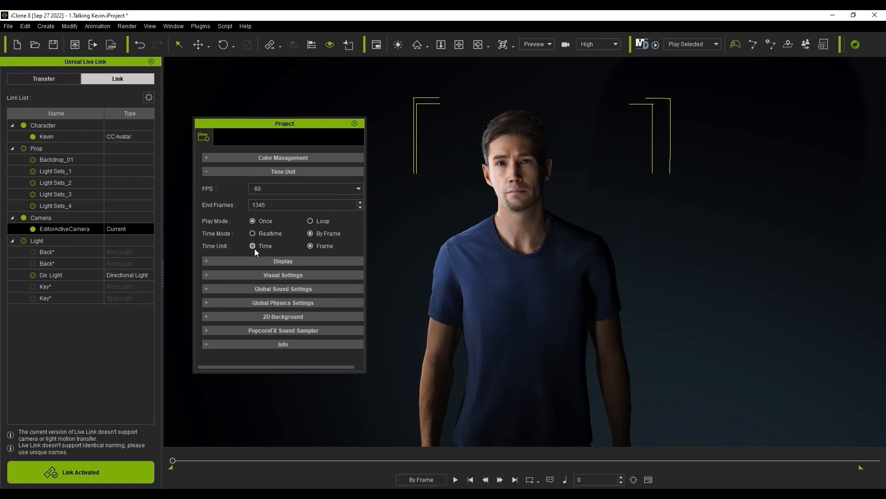
{"action": "left_click", "coordinate": [355, 123]}
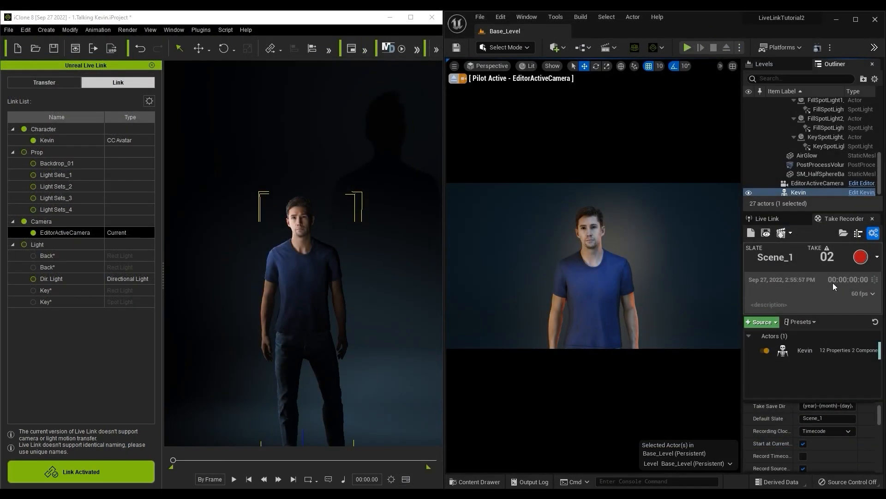
Step: Record take Scene_1_02 in Take Recorder while playing Kevin's animation from the start in iClone
{"action": "left_click", "coordinate": [860, 257]}
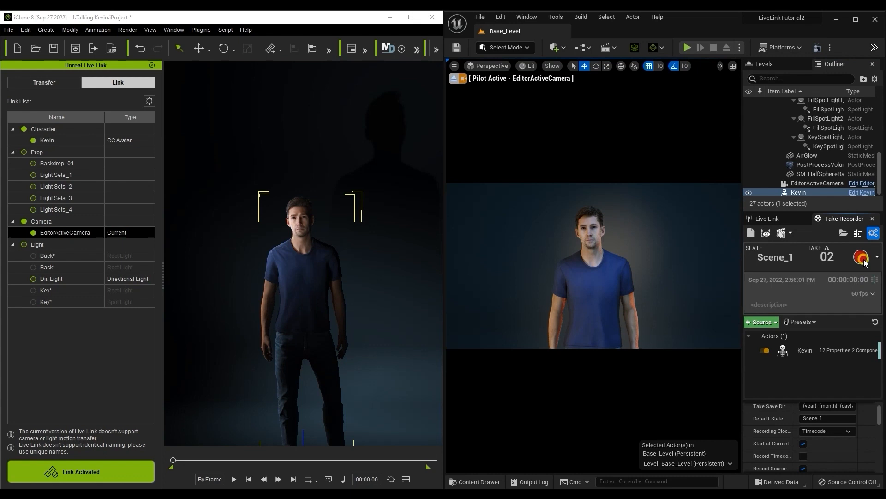
{"action": "left_click", "coordinate": [859, 257]}
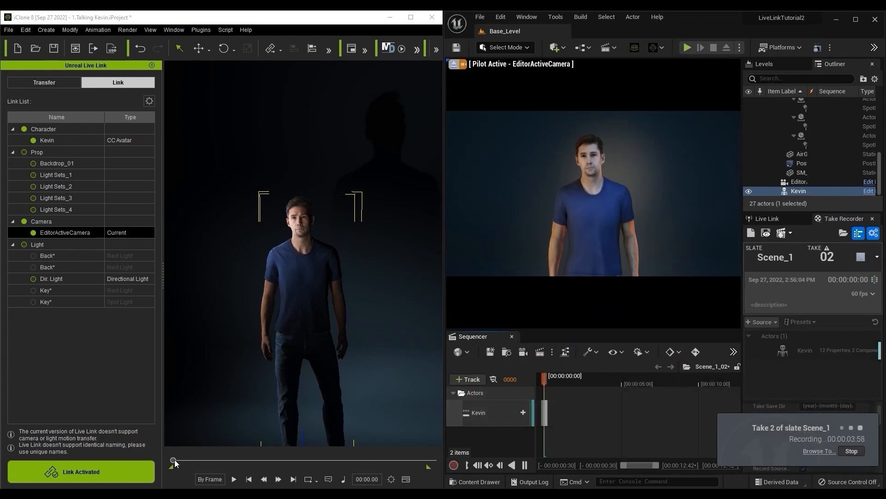
{"action": "left_click", "coordinate": [234, 479]}
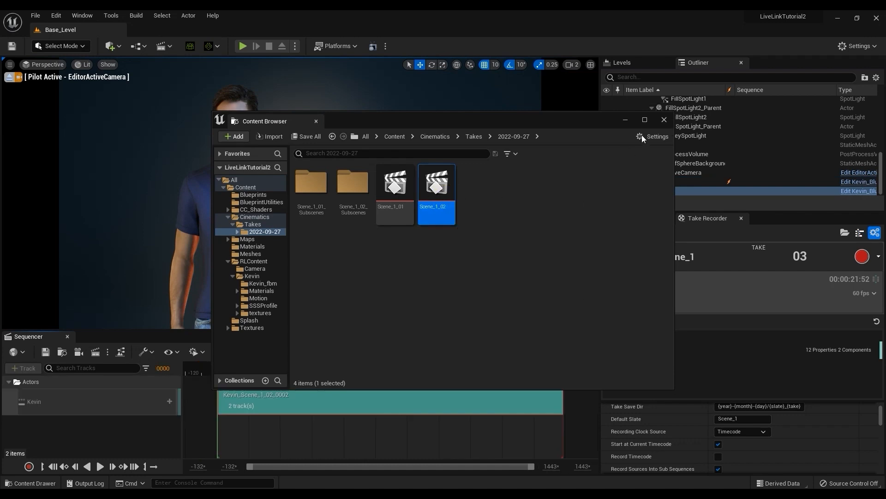
Step: Bring up the MeerkatDemo crowd level with the Roman soldiers streaming from iClone via Live Link
{"action": "left_click", "coordinate": [663, 120]}
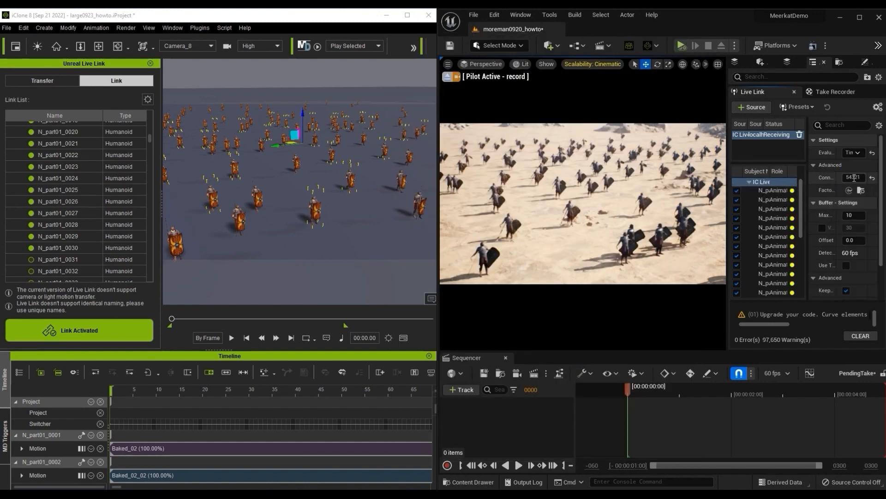
Step: Record take 108 of the 30 soldiers with Recording Clock Source set to Timecode while iClone plays the march
{"action": "left_click", "coordinate": [819, 332]}
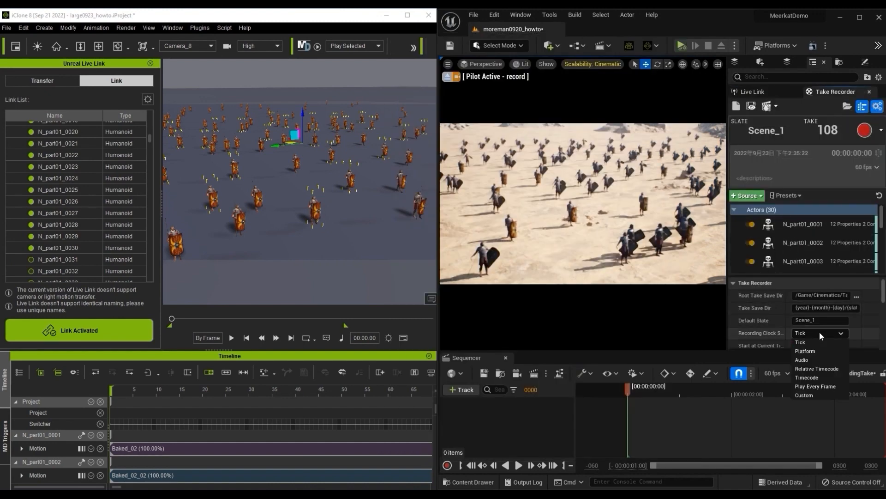
{"action": "left_click", "coordinate": [807, 377]}
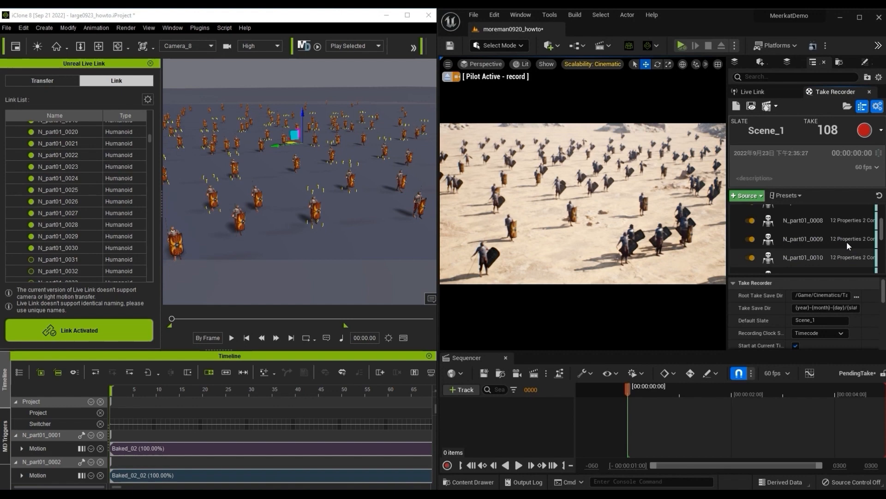
{"action": "left_click", "coordinate": [862, 130]}
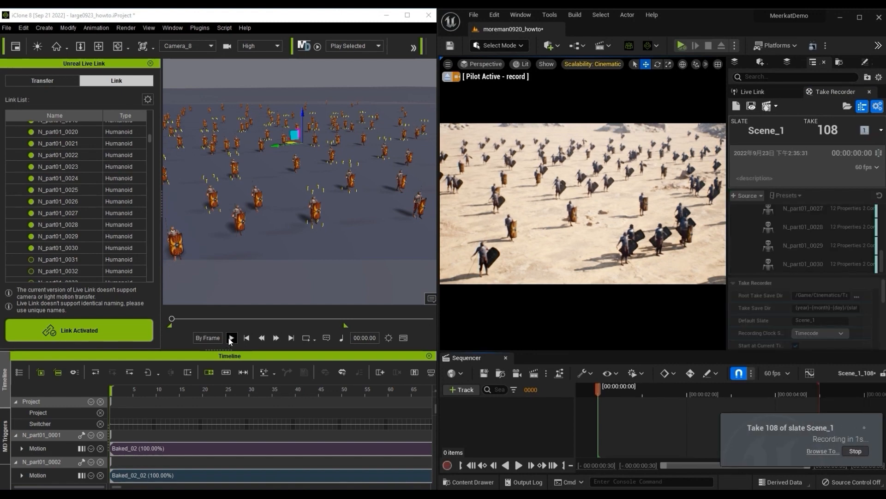
{"action": "left_click", "coordinate": [231, 338]}
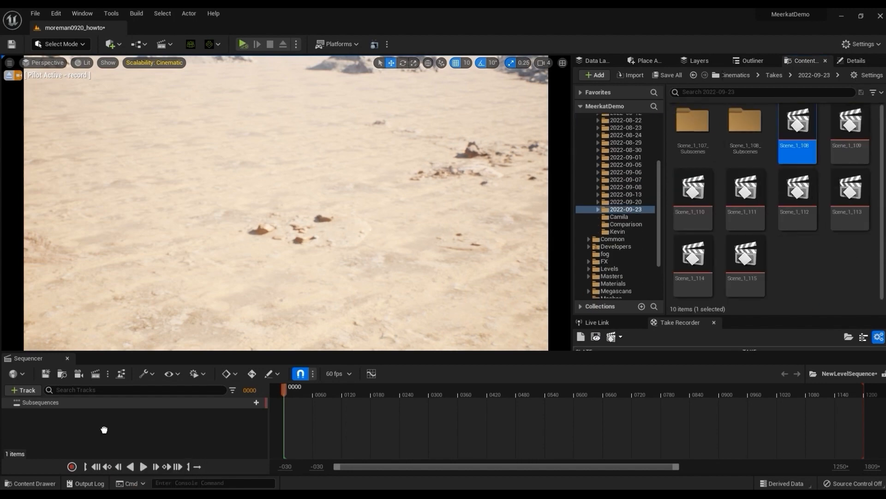
Step: Stack the Scene_1 crowd takes as subsequence tracks and play back the marching soldiers
{"action": "double_click", "coordinate": [796, 122]}
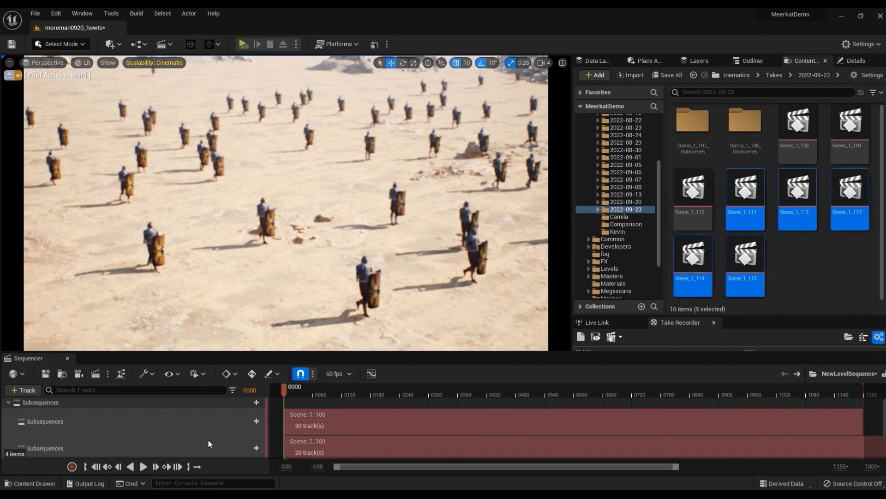
{"action": "left_click", "coordinate": [142, 466]}
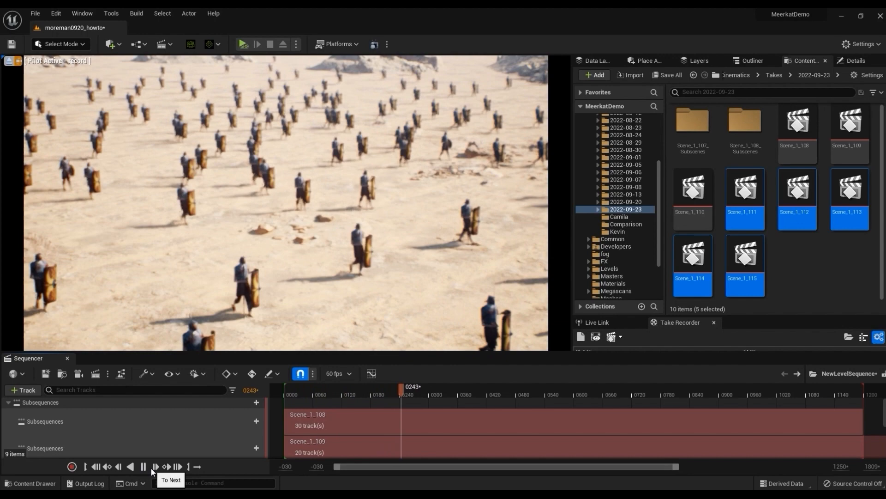
{"action": "left_click", "coordinate": [155, 466]}
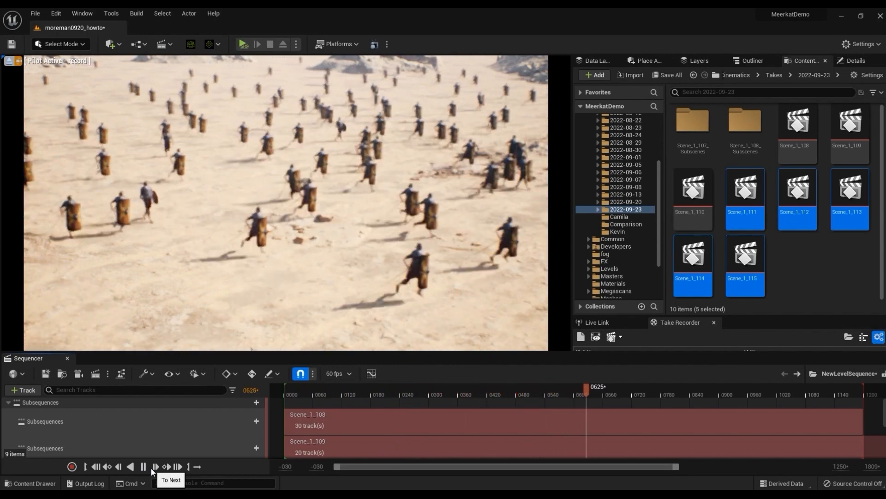
{"action": "left_click", "coordinate": [155, 466]}
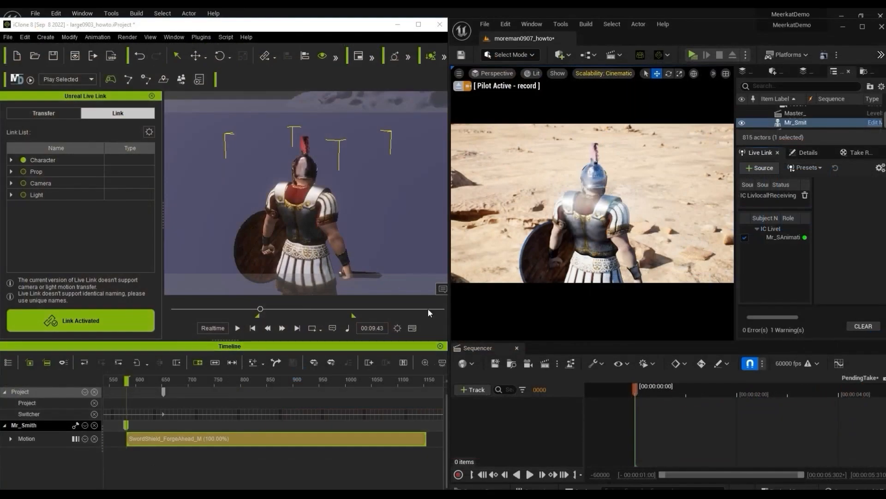
Step: Record Mr_Smith's Scene_1_101 on Live Link timecode and play it in the Roman sequence with the crowd
{"action": "left_click", "coordinate": [237, 328]}
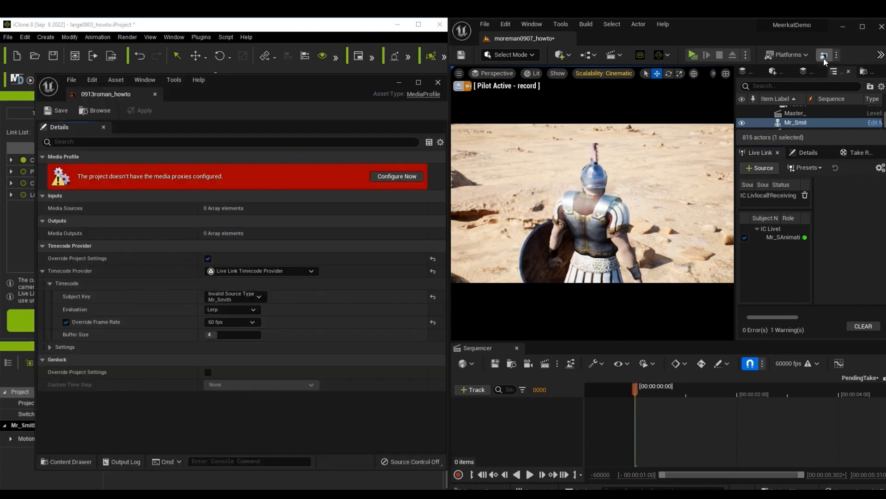
{"action": "left_click", "coordinate": [230, 296]}
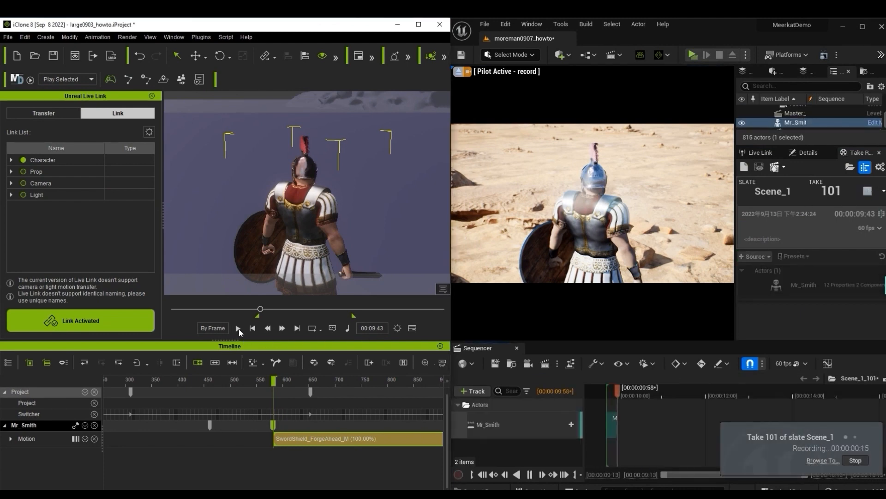
{"action": "left_click", "coordinate": [238, 328]}
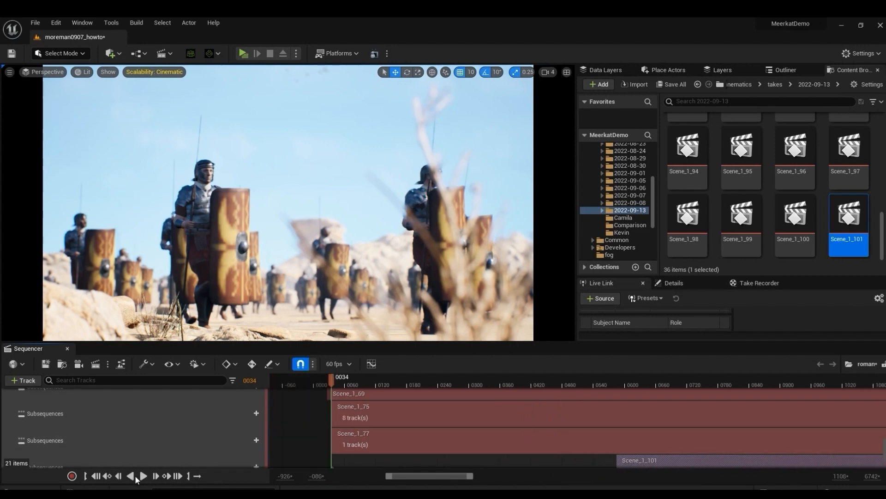
{"action": "left_click", "coordinate": [142, 476]}
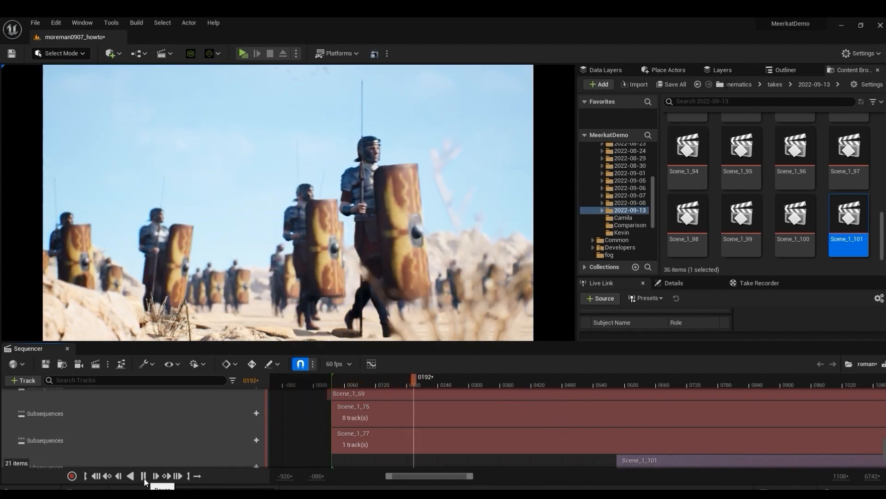